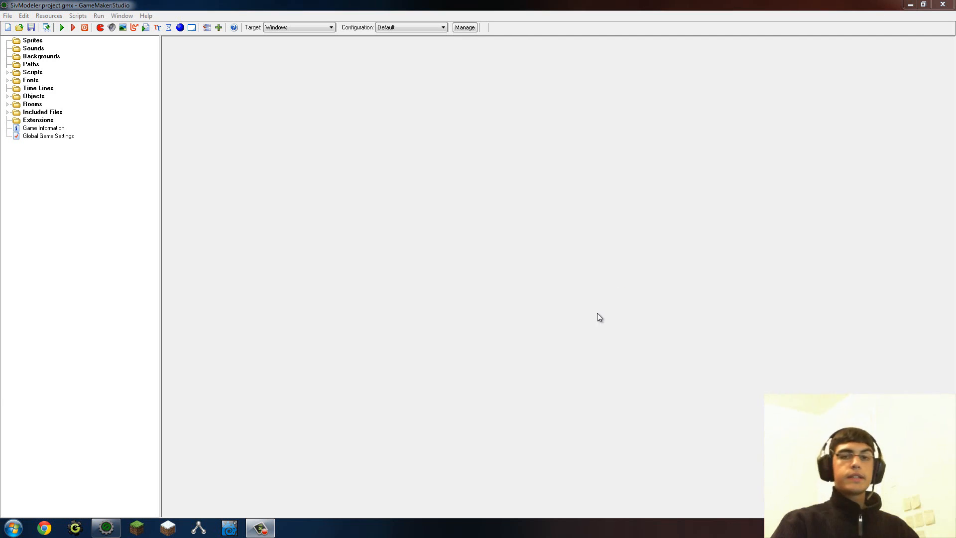
mouse_move(394, 163)
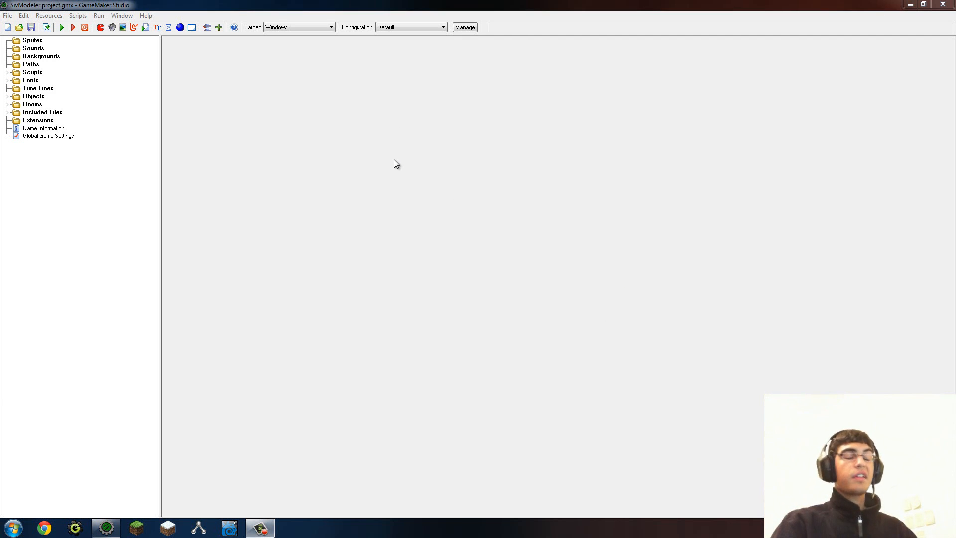
mouse_move(386, 178)
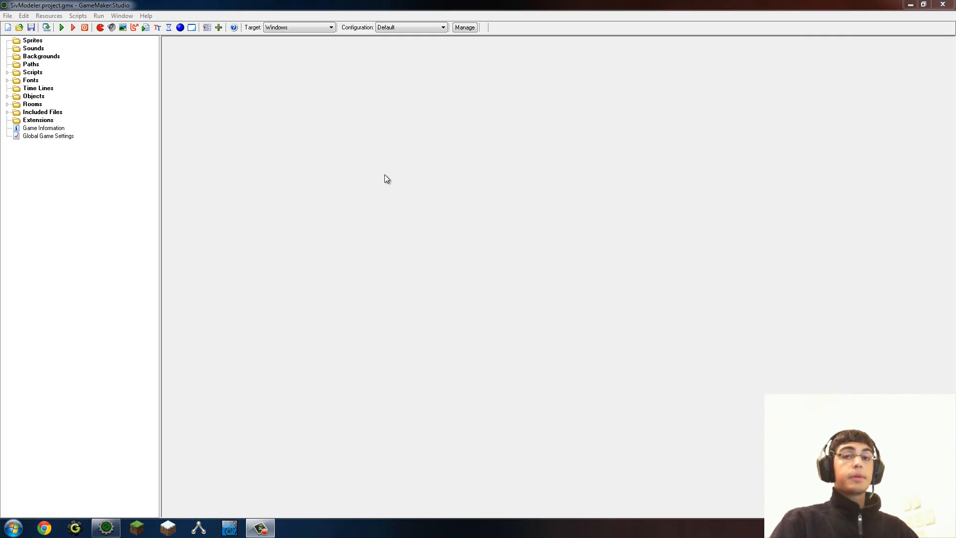
mouse_move(518, 266)
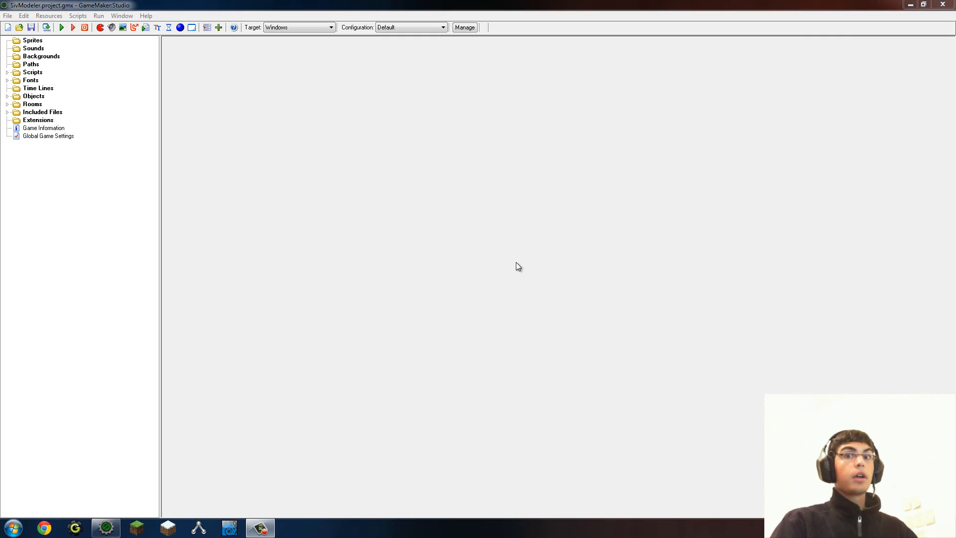
mouse_move(390, 194)
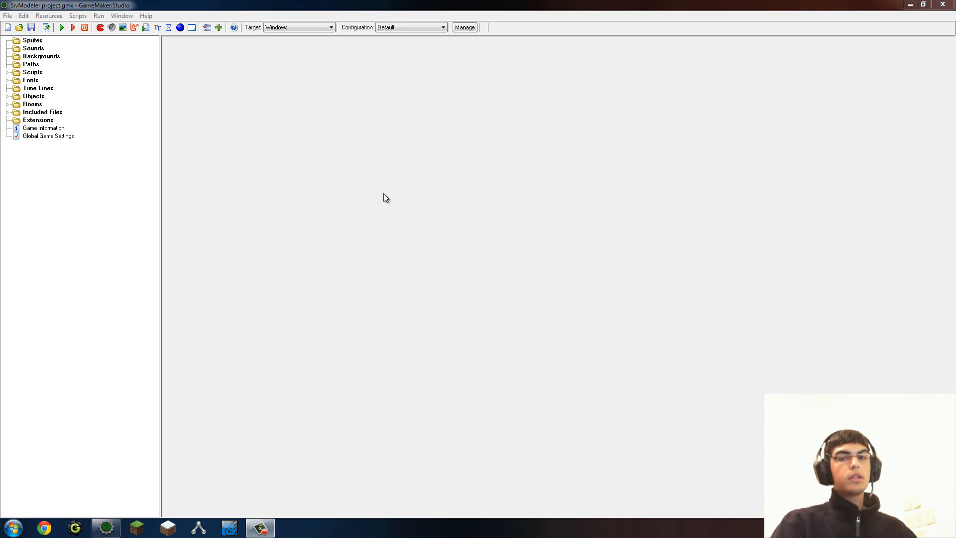
mouse_move(395, 192)
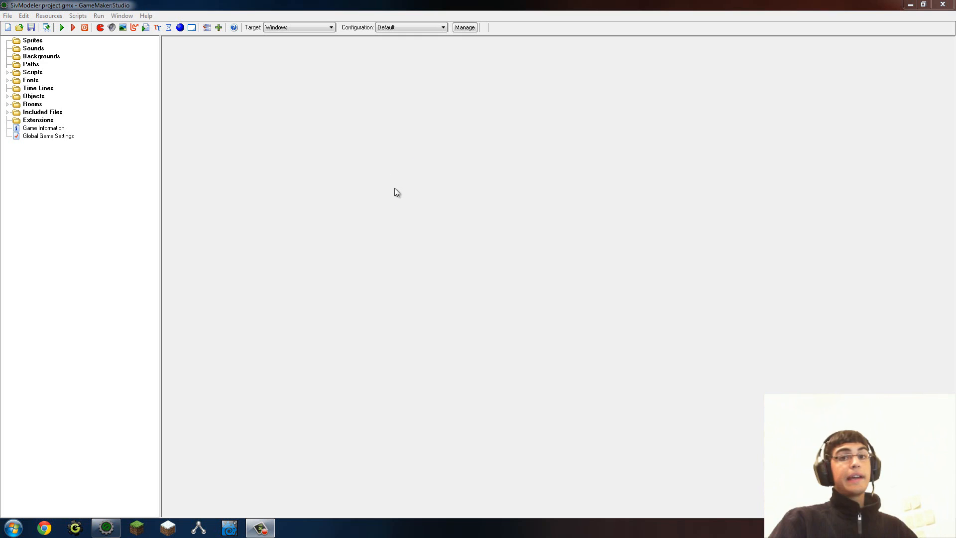
mouse_move(251, 166)
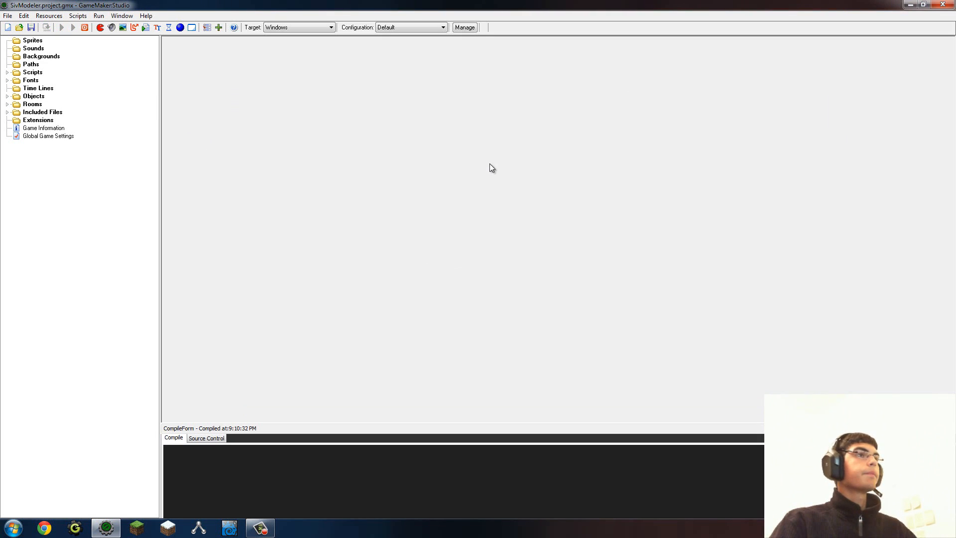
Focus the running SivModeler window showing its empty grid with coloured axes.
click(61, 27)
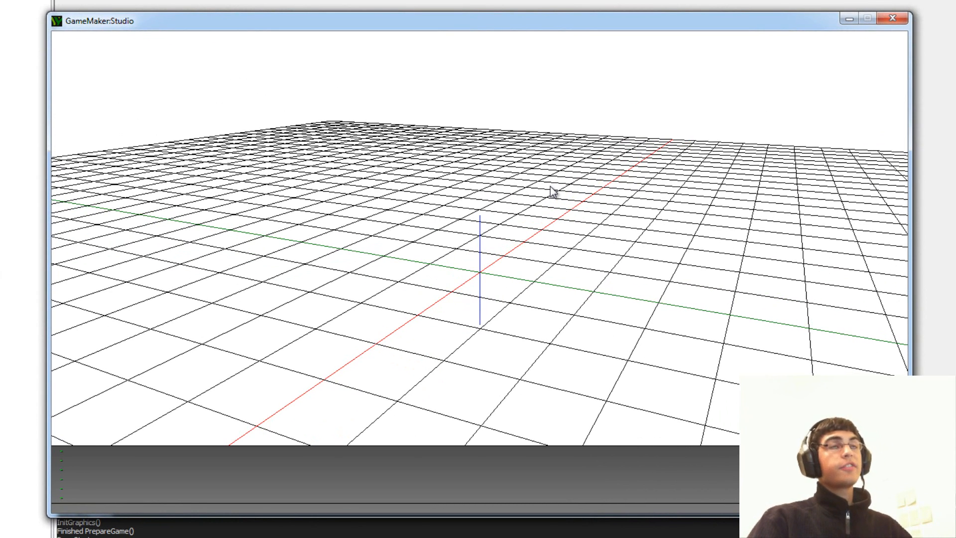
mouse_move(541, 196)
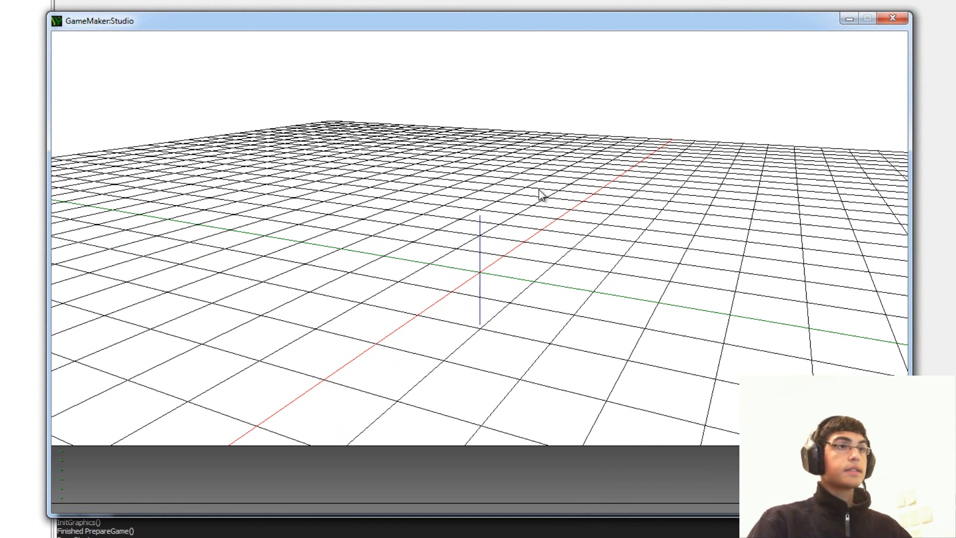
mouse_move(582, 201)
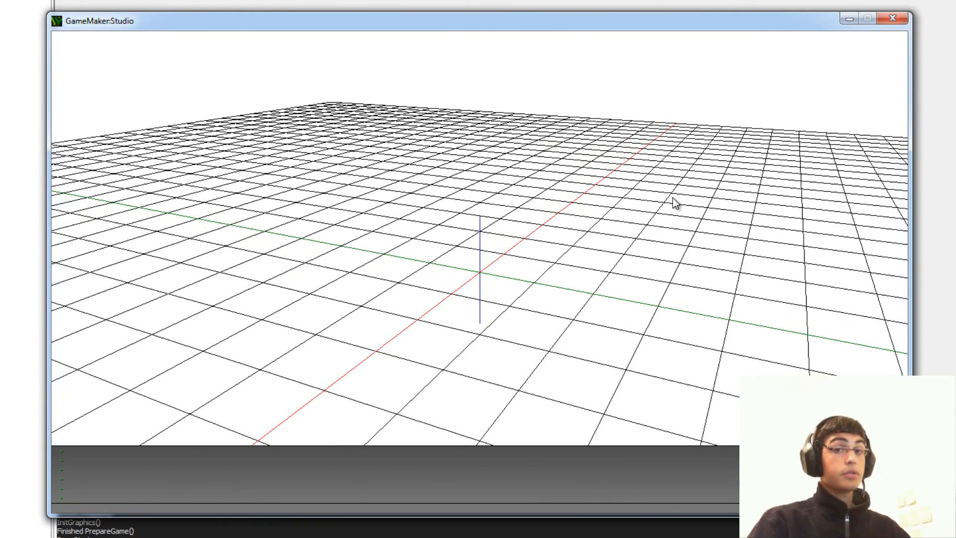
mouse_move(707, 221)
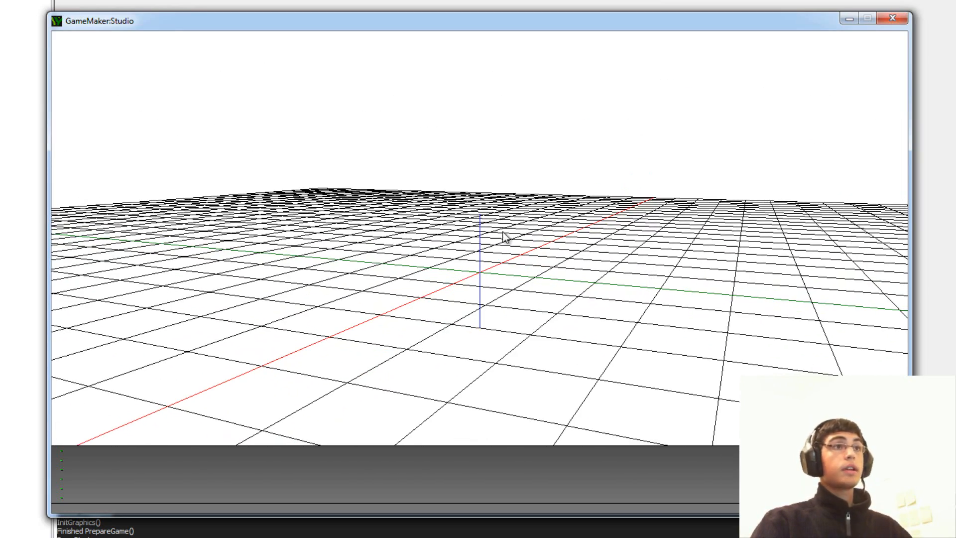
mouse_move(207, 34)
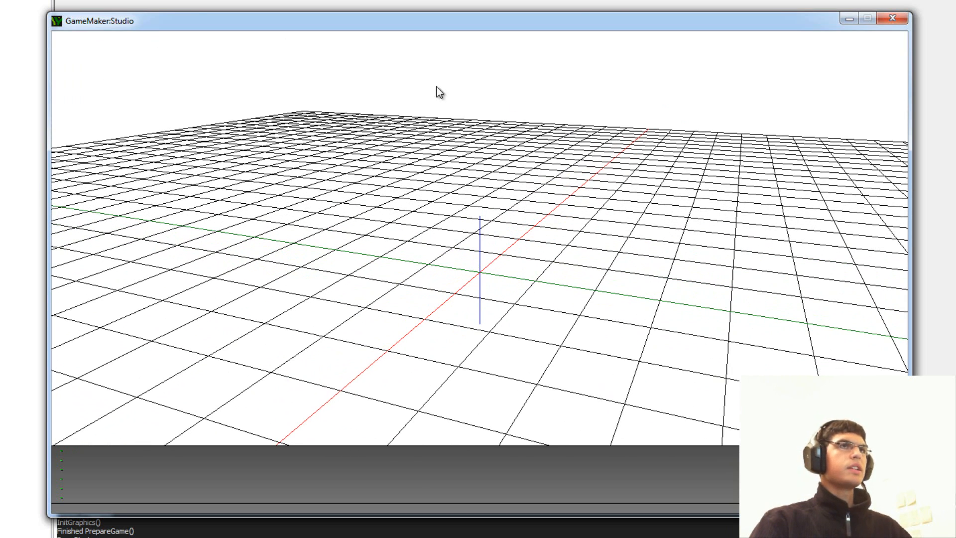
mouse_move(558, 203)
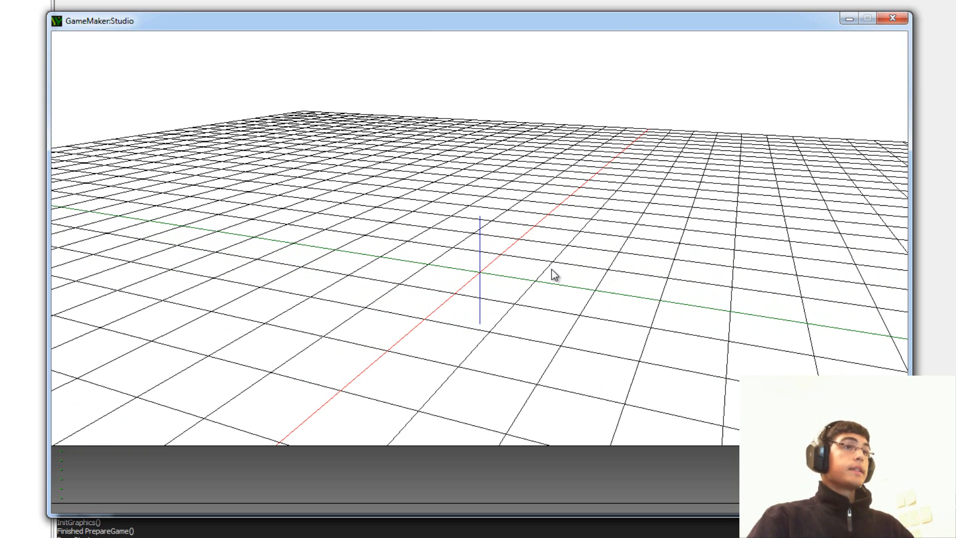
mouse_move(544, 301)
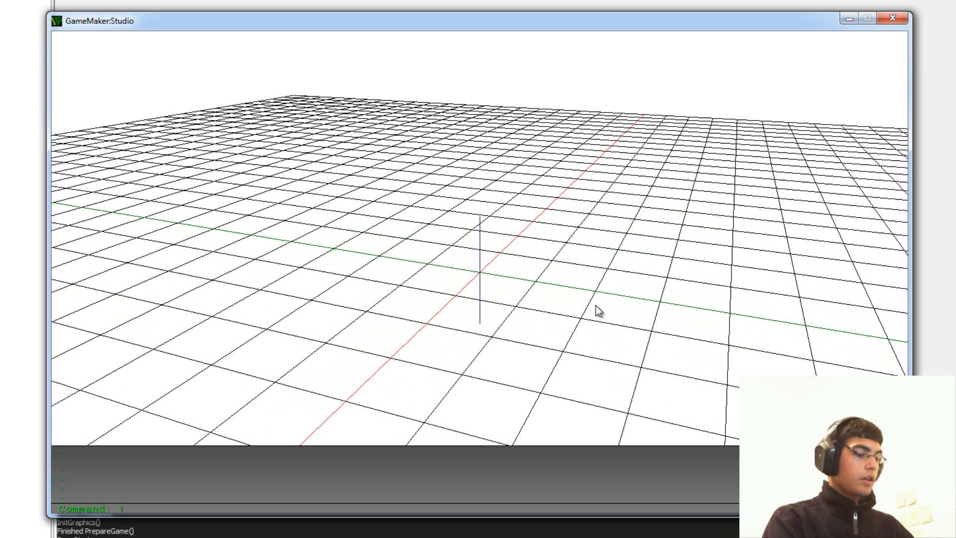
Import the stress_test mesh from data/models via the import command.
text(import)
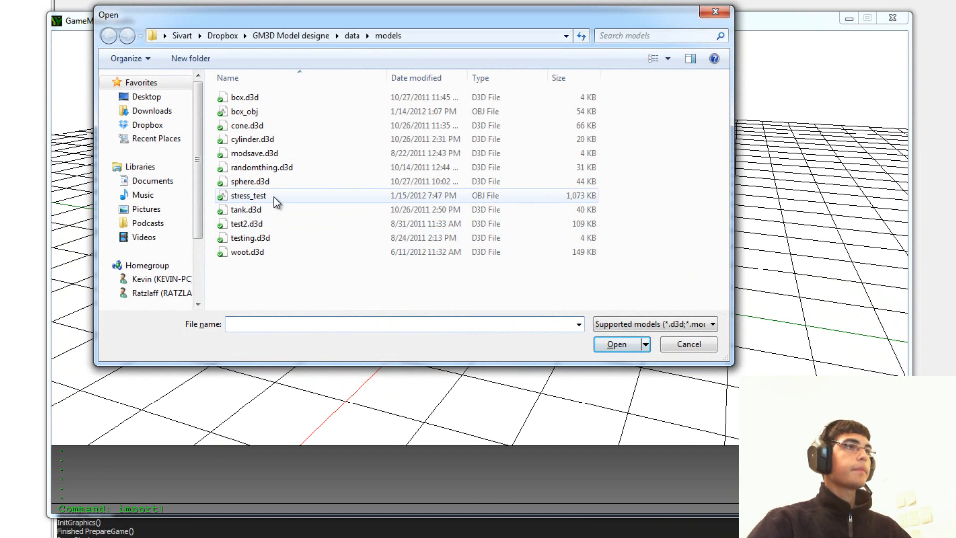
click(615, 343)
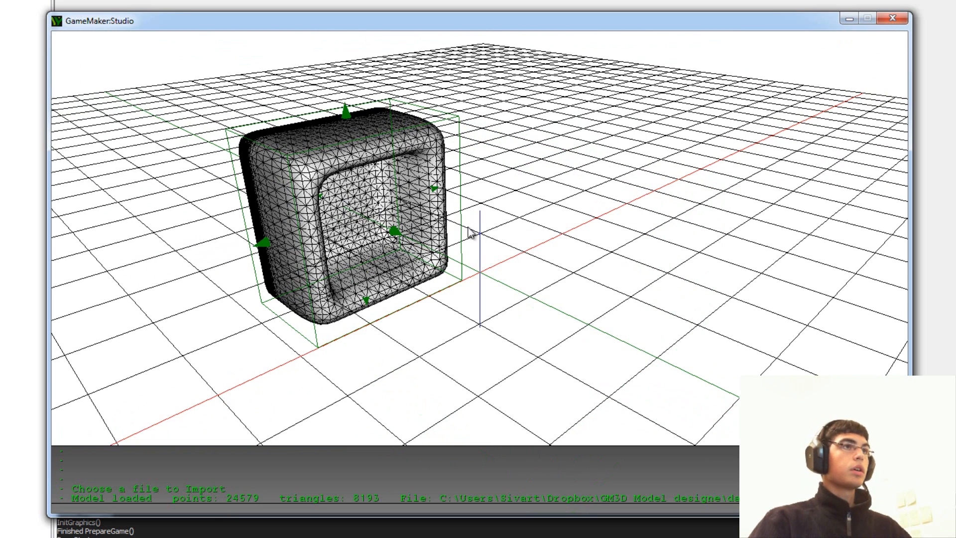
mouse_move(476, 250)
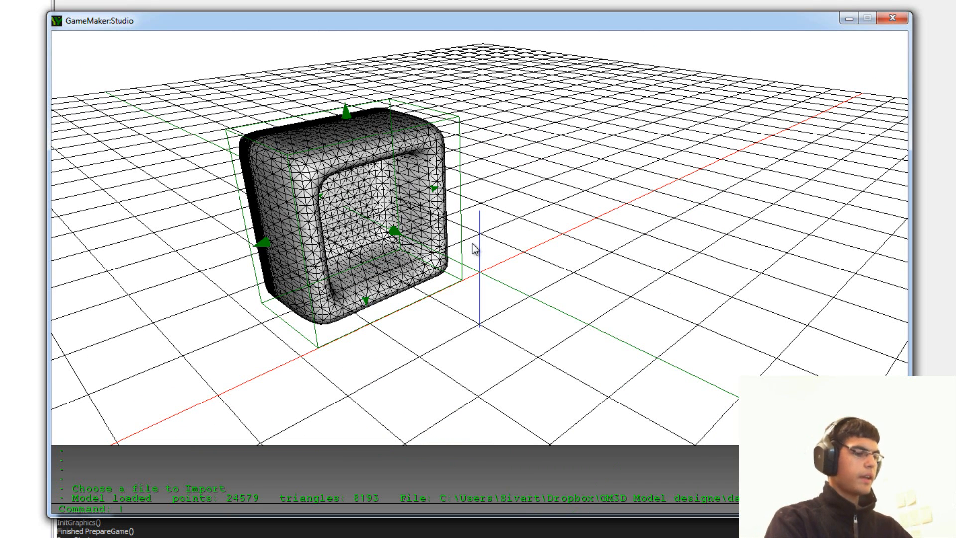
Rotate the mesh with x rotation 90, leaving y and z rotation unchanged.
text(rotate)
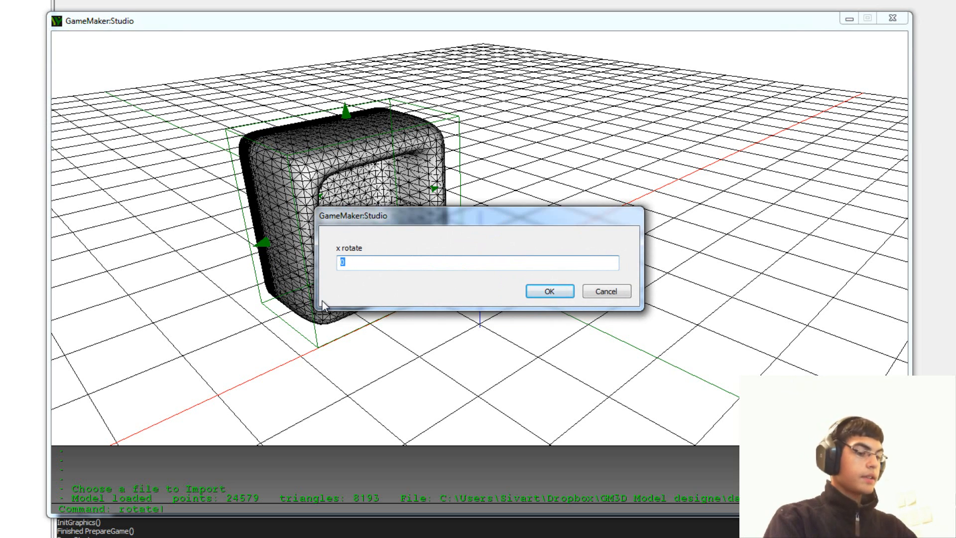
text(90)
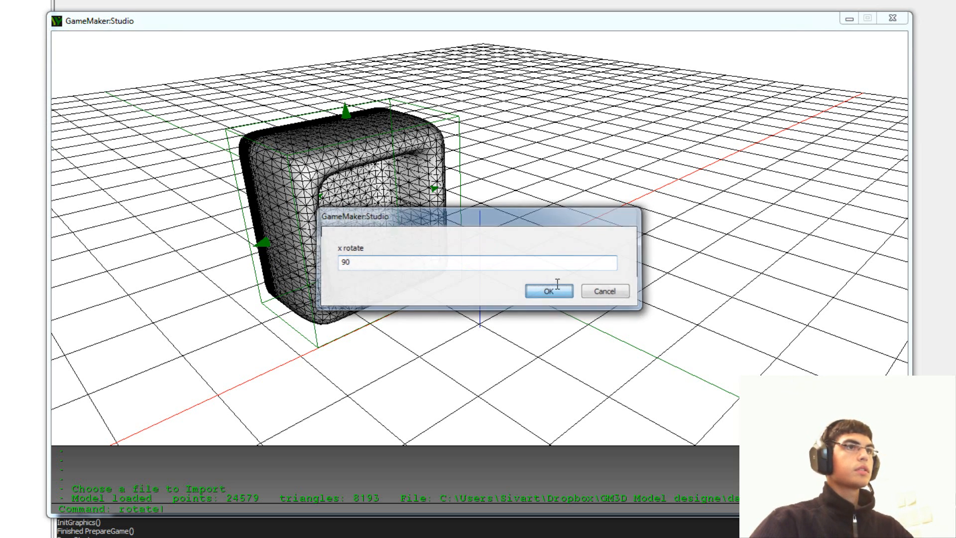
click(547, 291)
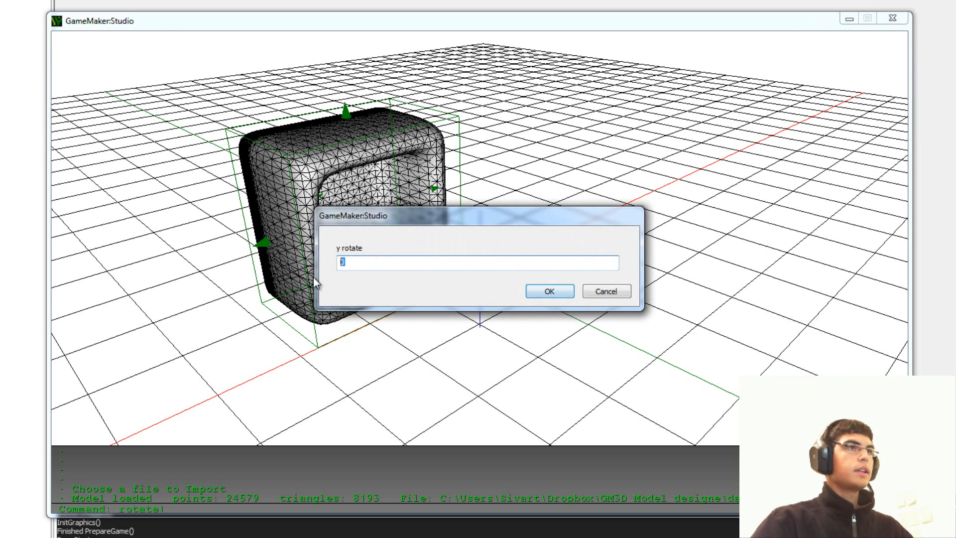
click(547, 290)
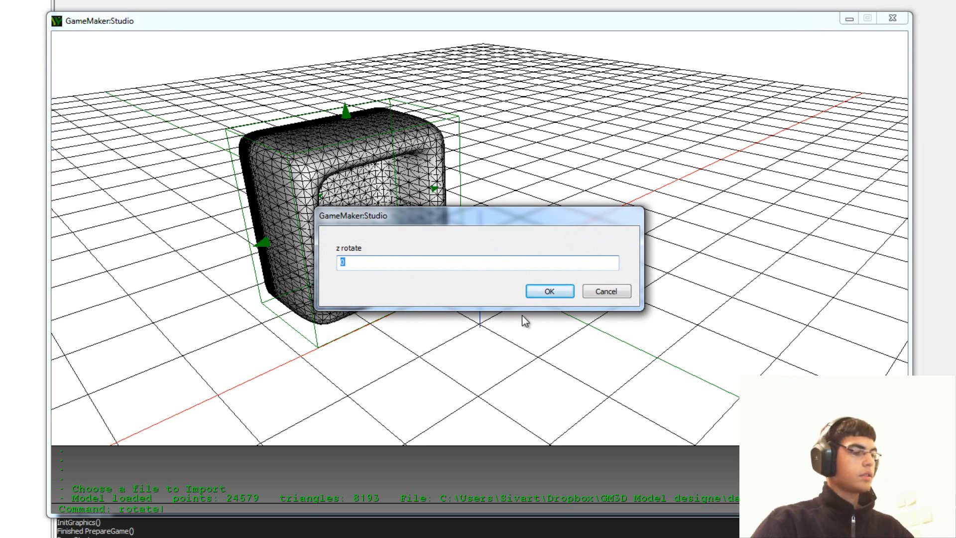
click(548, 289)
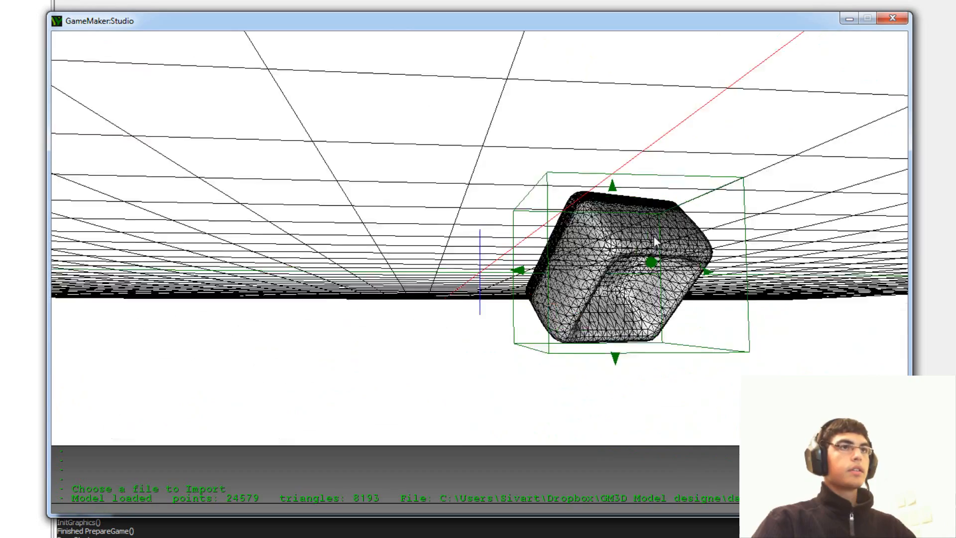
drag(652, 241, 554, 278)
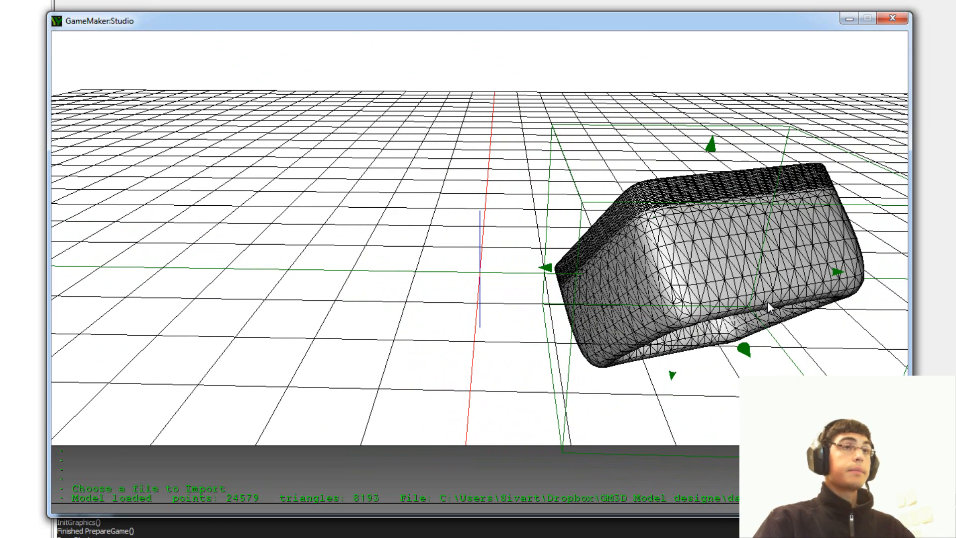
mouse_move(715, 206)
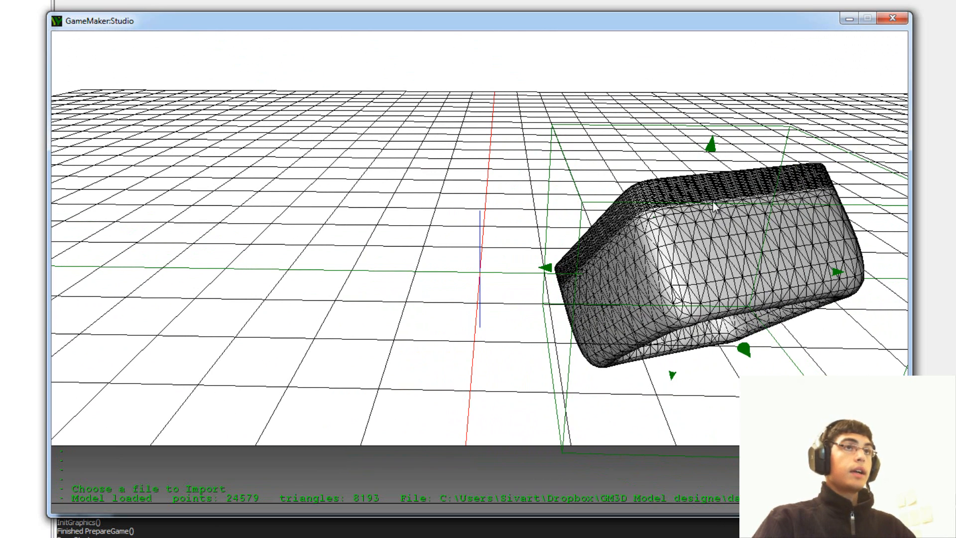
mouse_move(703, 189)
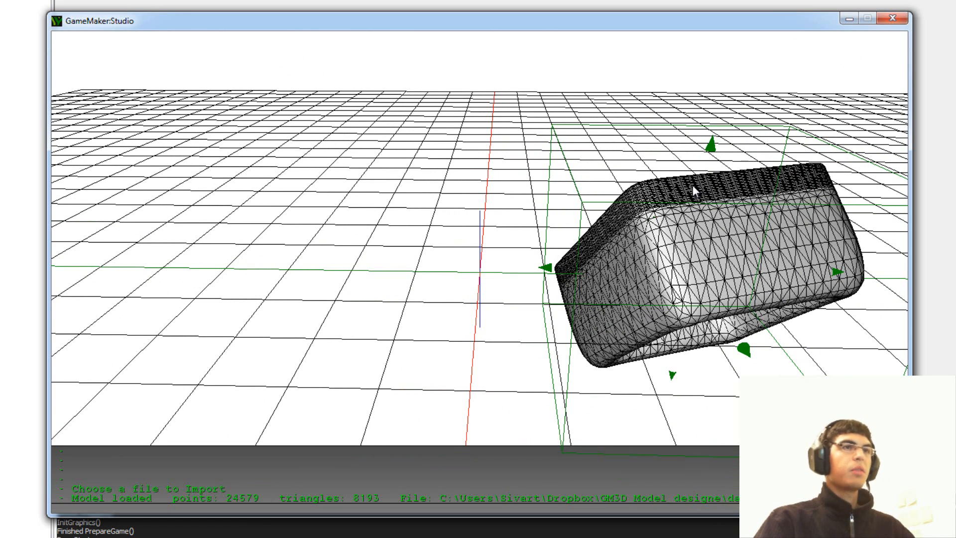
mouse_move(674, 236)
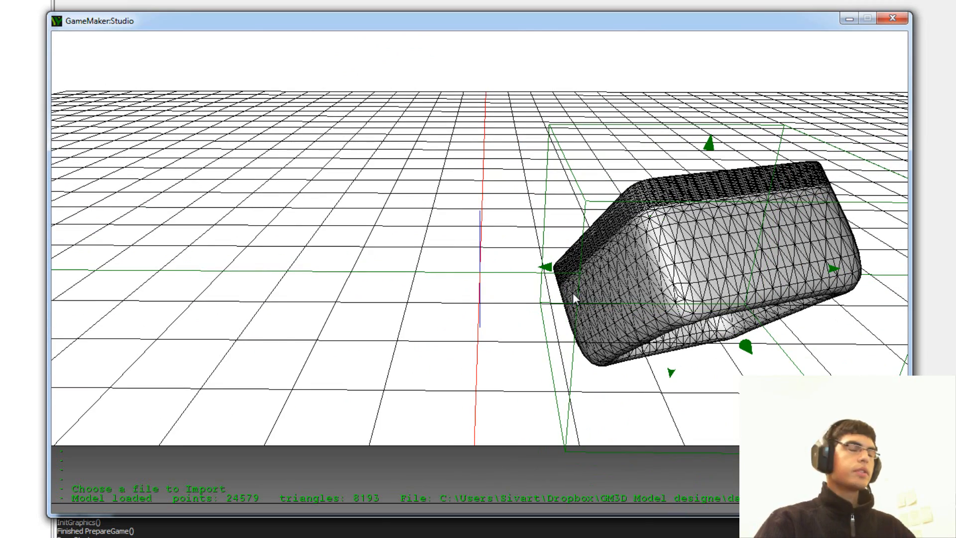
mouse_move(535, 323)
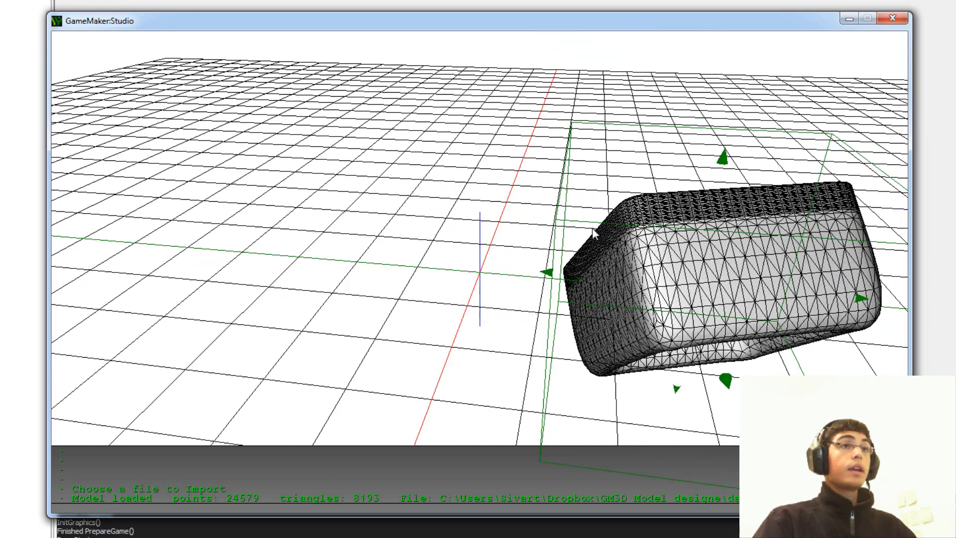
mouse_move(567, 241)
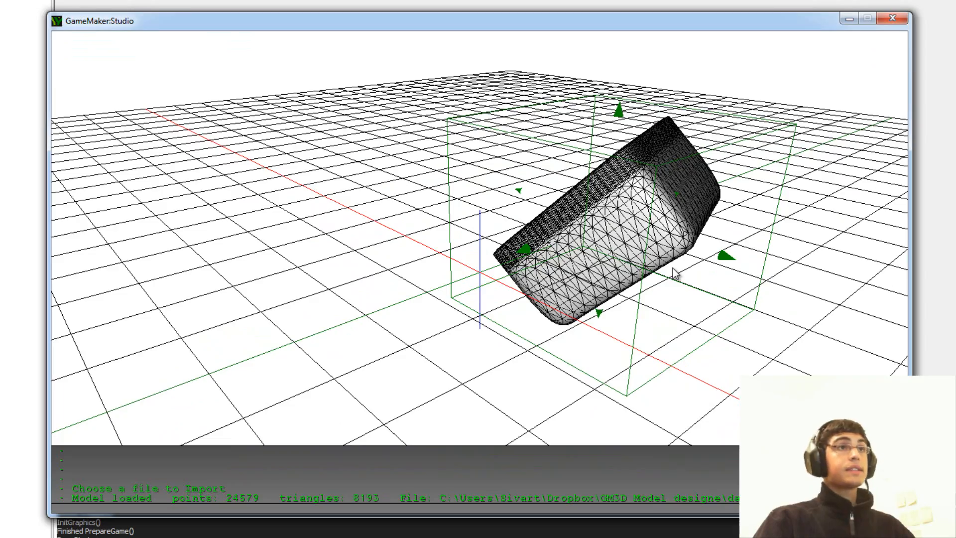
Orbit below the grid and back above for a side view of the mesh.
drag(676, 275, 567, 222)
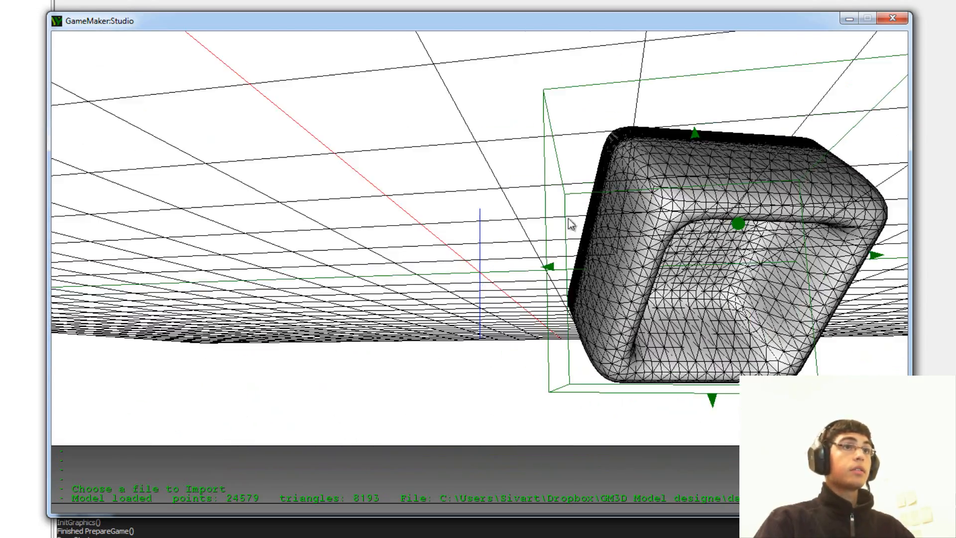
drag(569, 222, 723, 267)
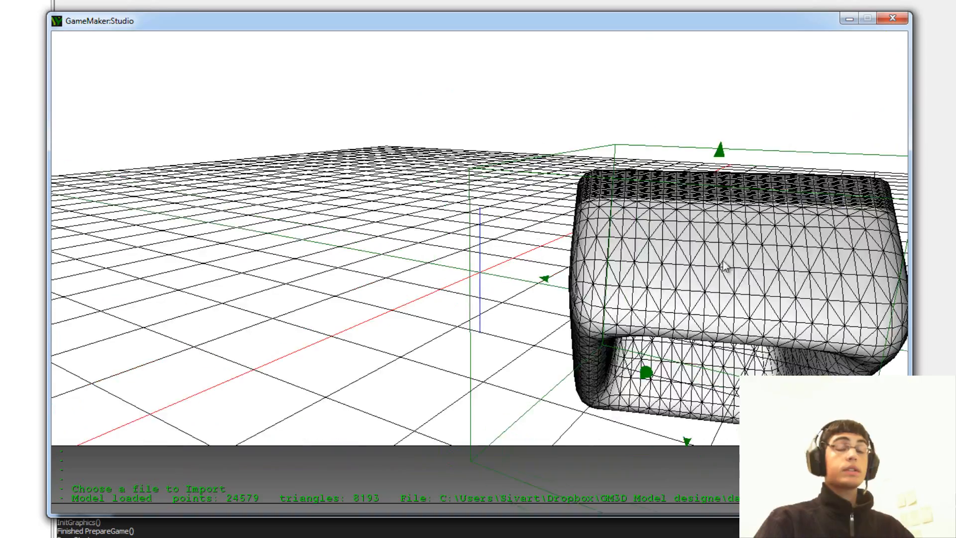